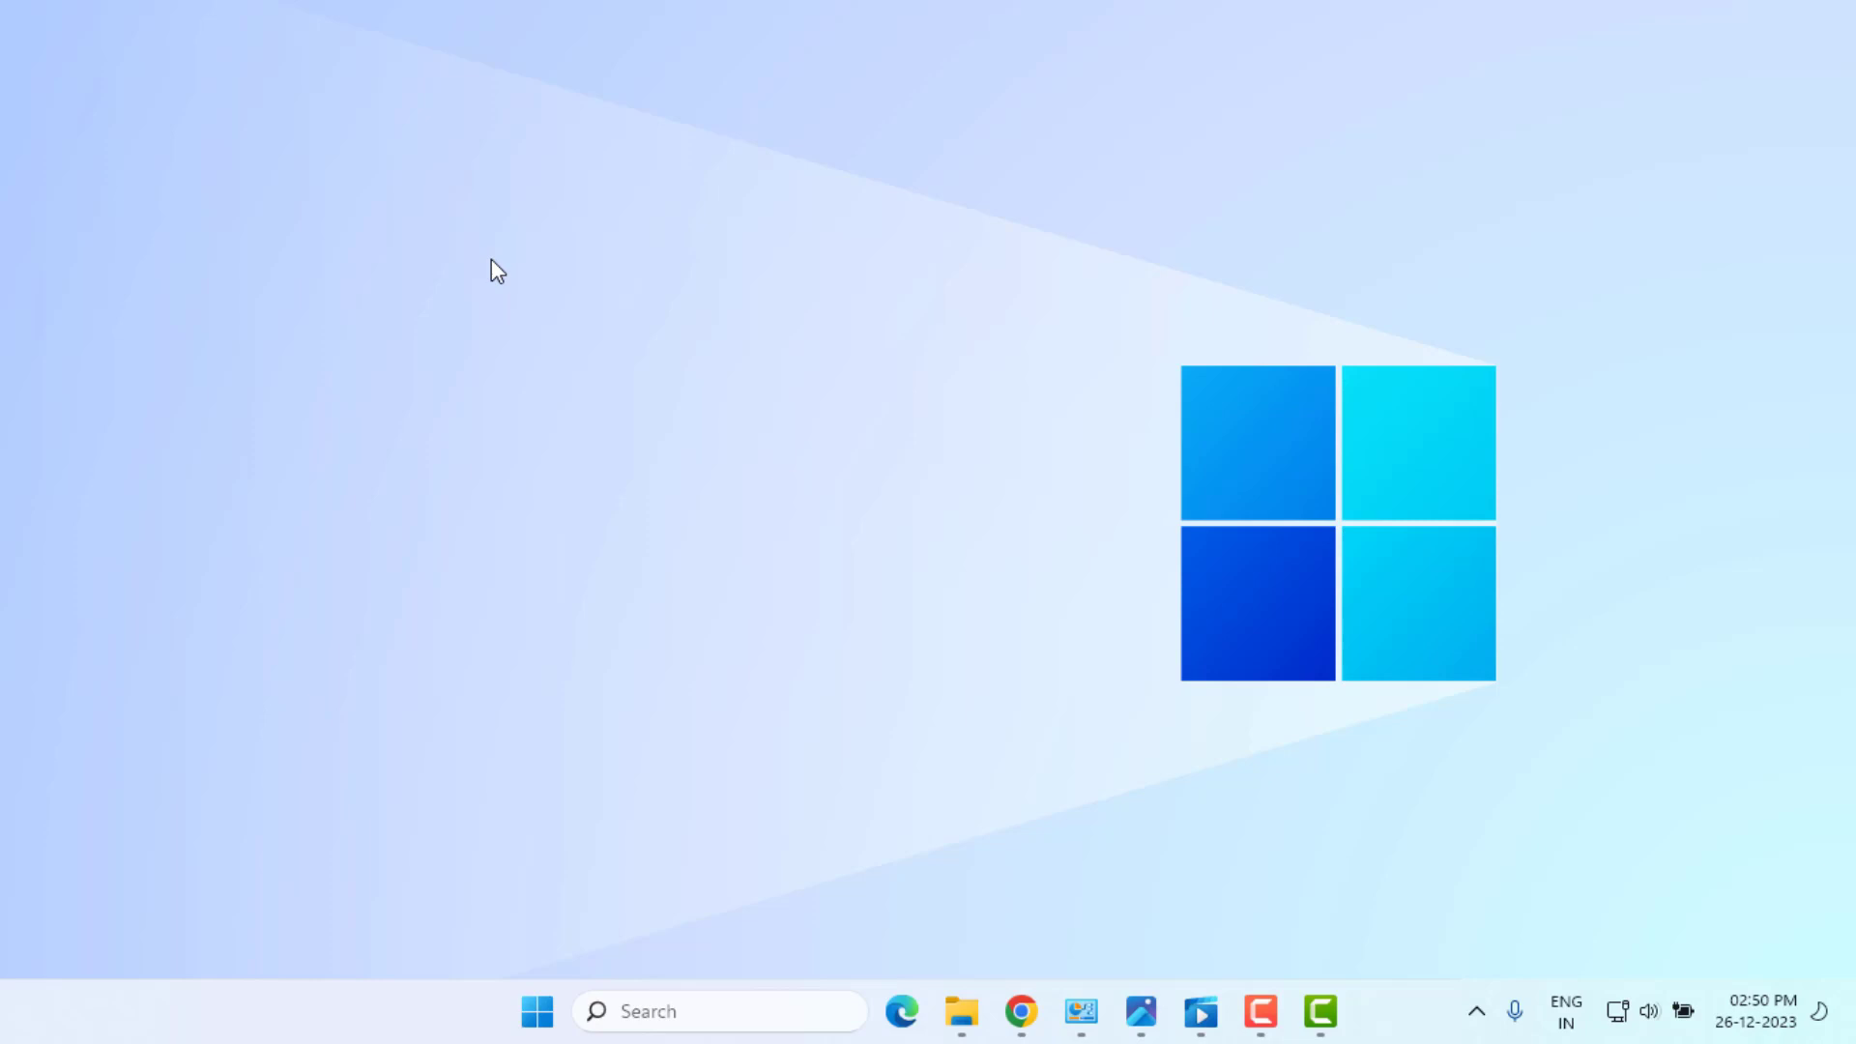
pyautogui.moveTo(868, 476)
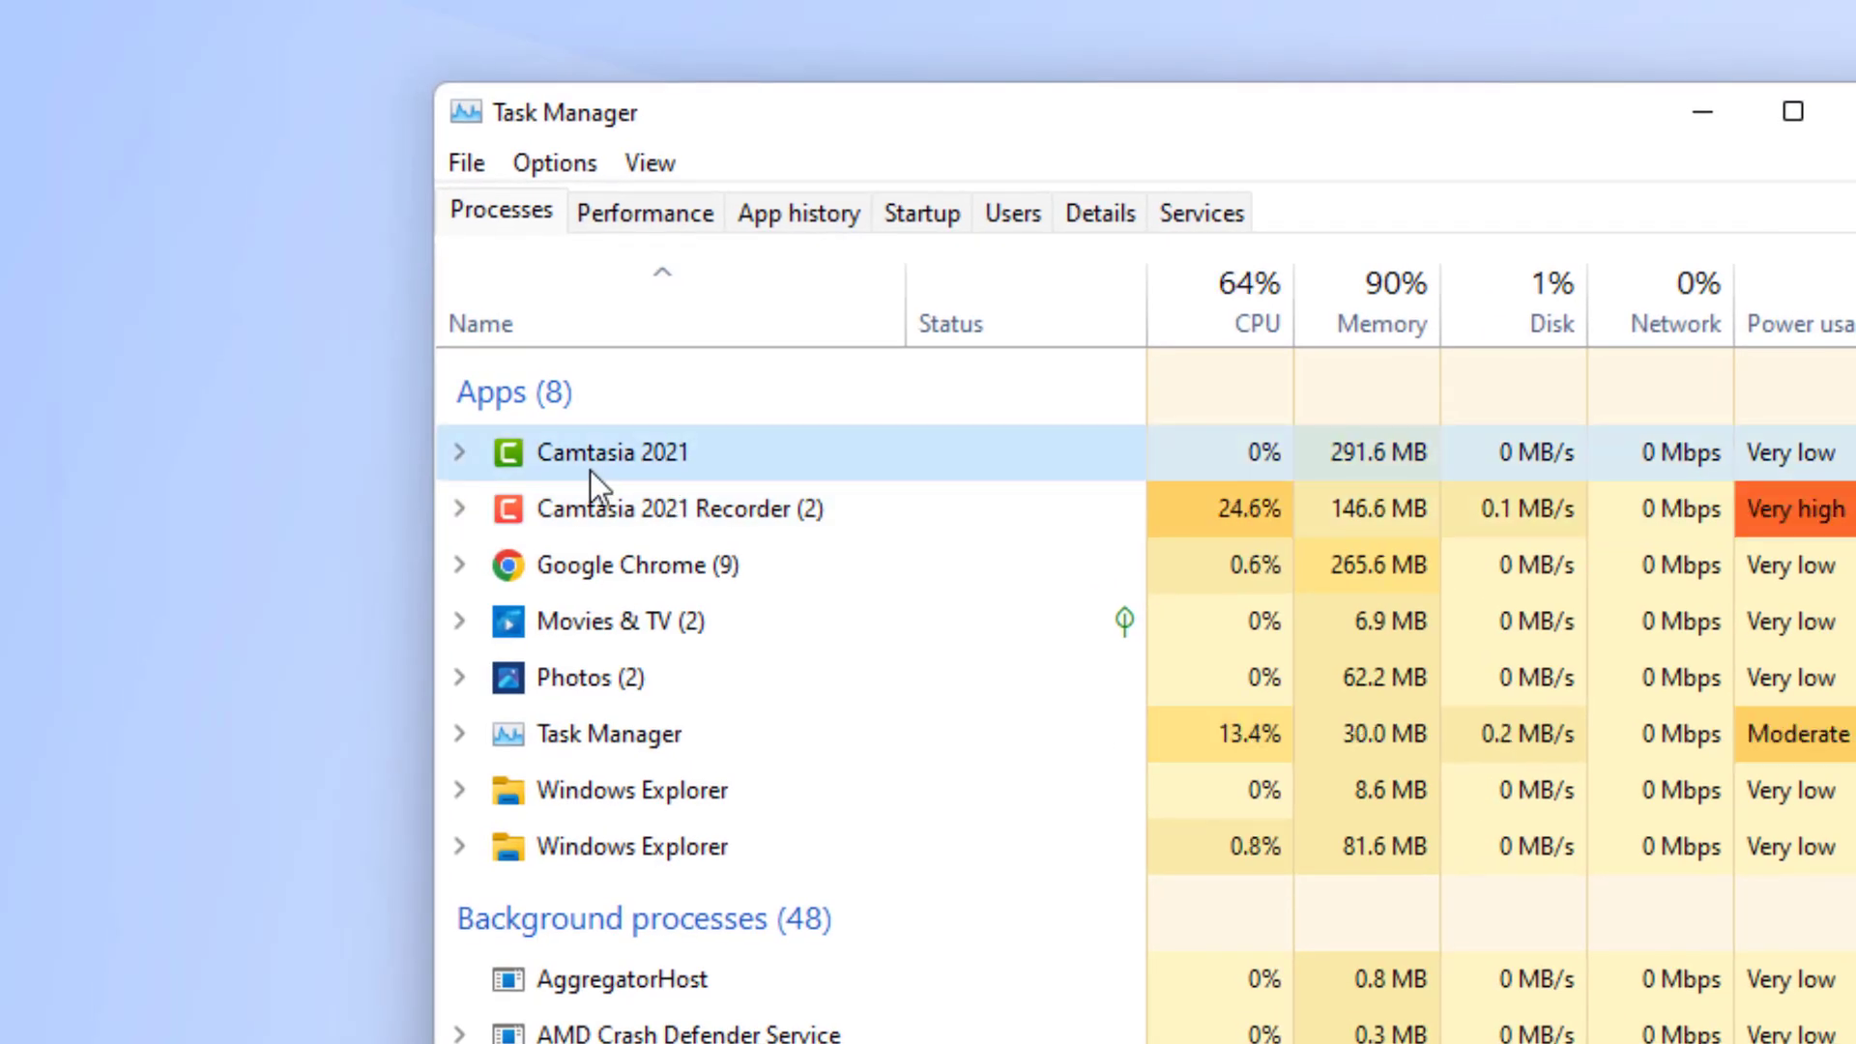
# Step: End the Camtasia 2021 task from Task Manager's Processes list
pyautogui.rightClick(607, 452)
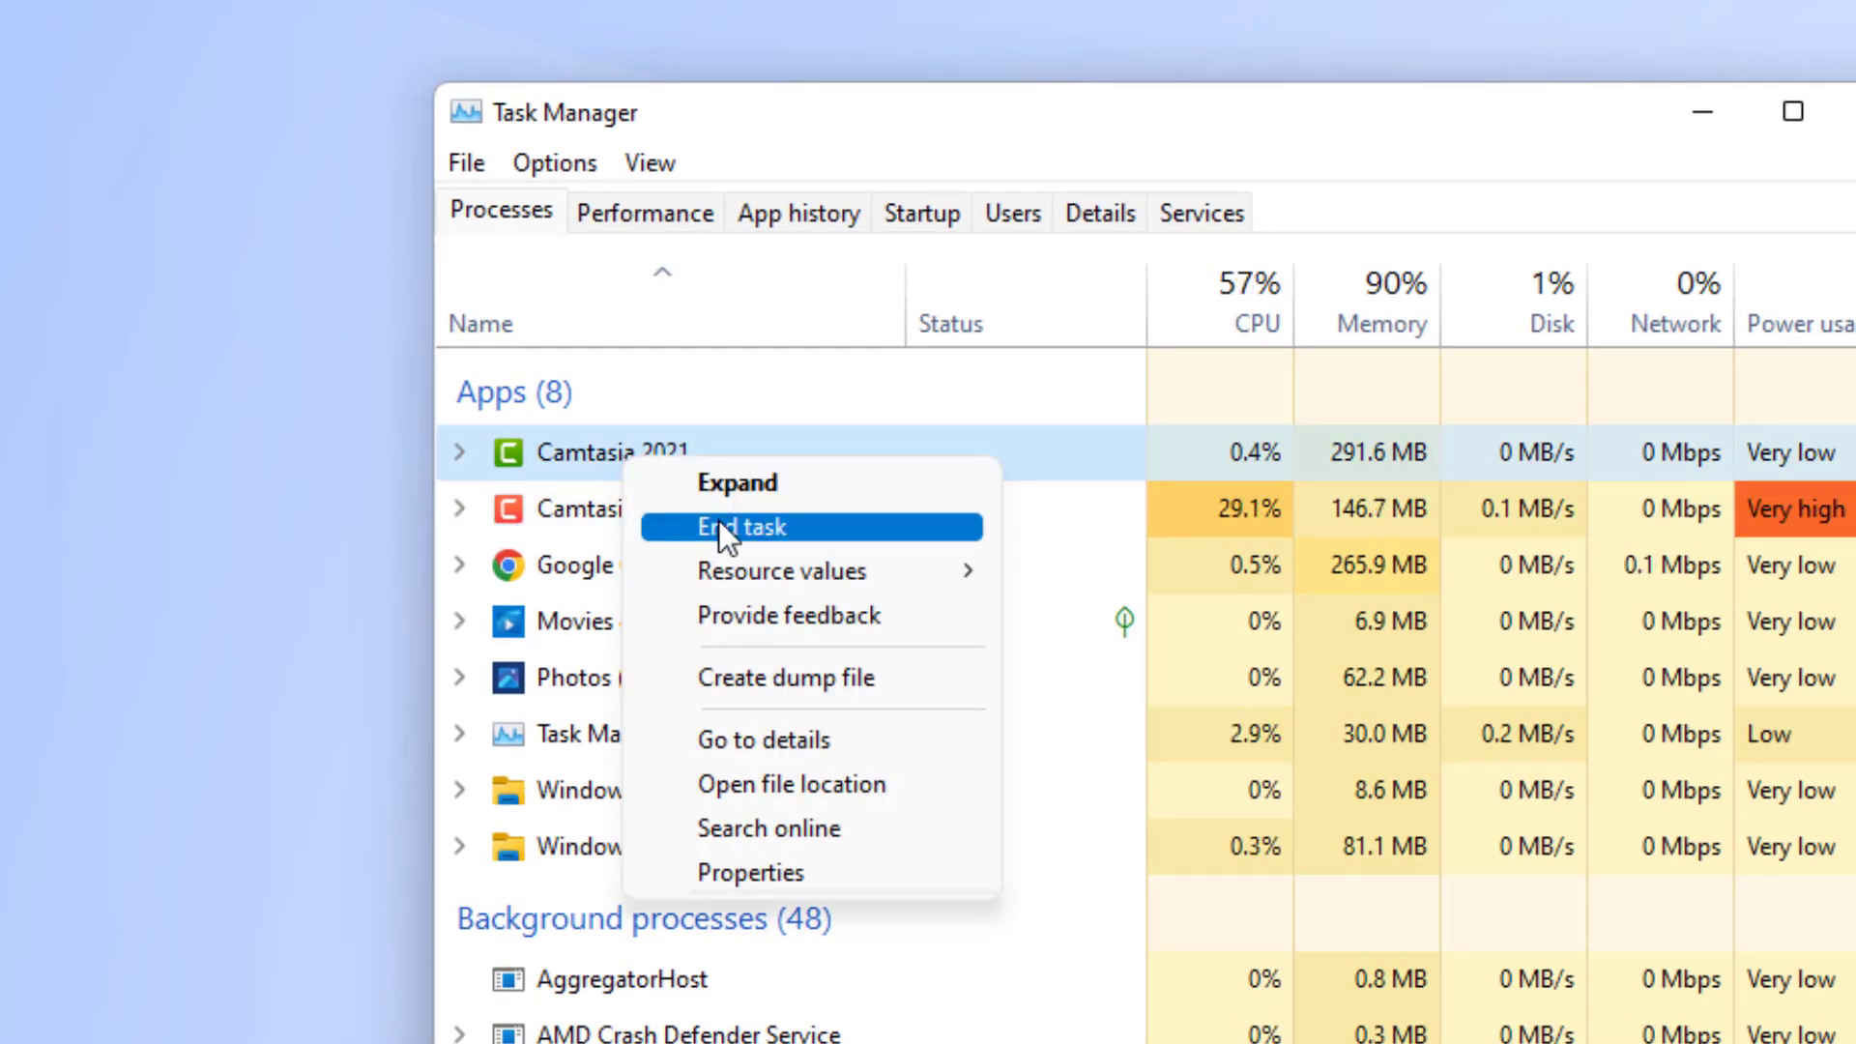
pyautogui.click(741, 527)
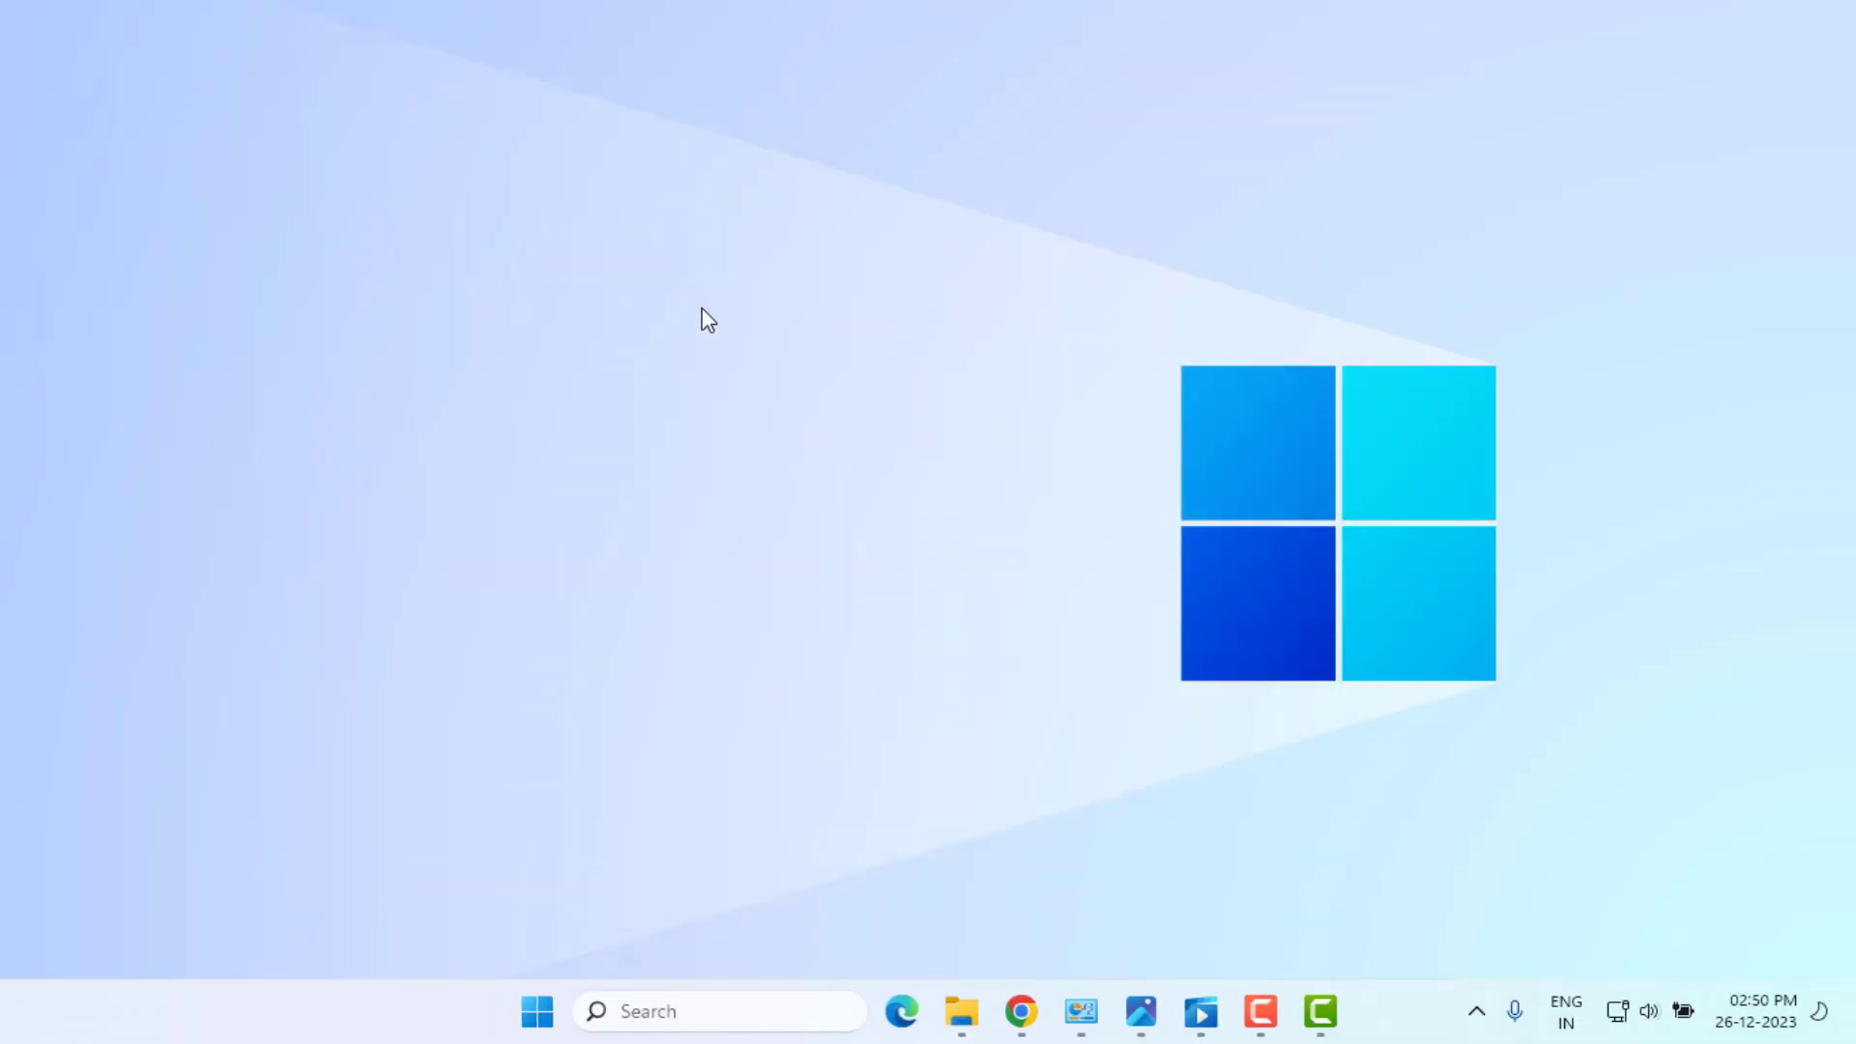
pyautogui.moveTo(681, 316)
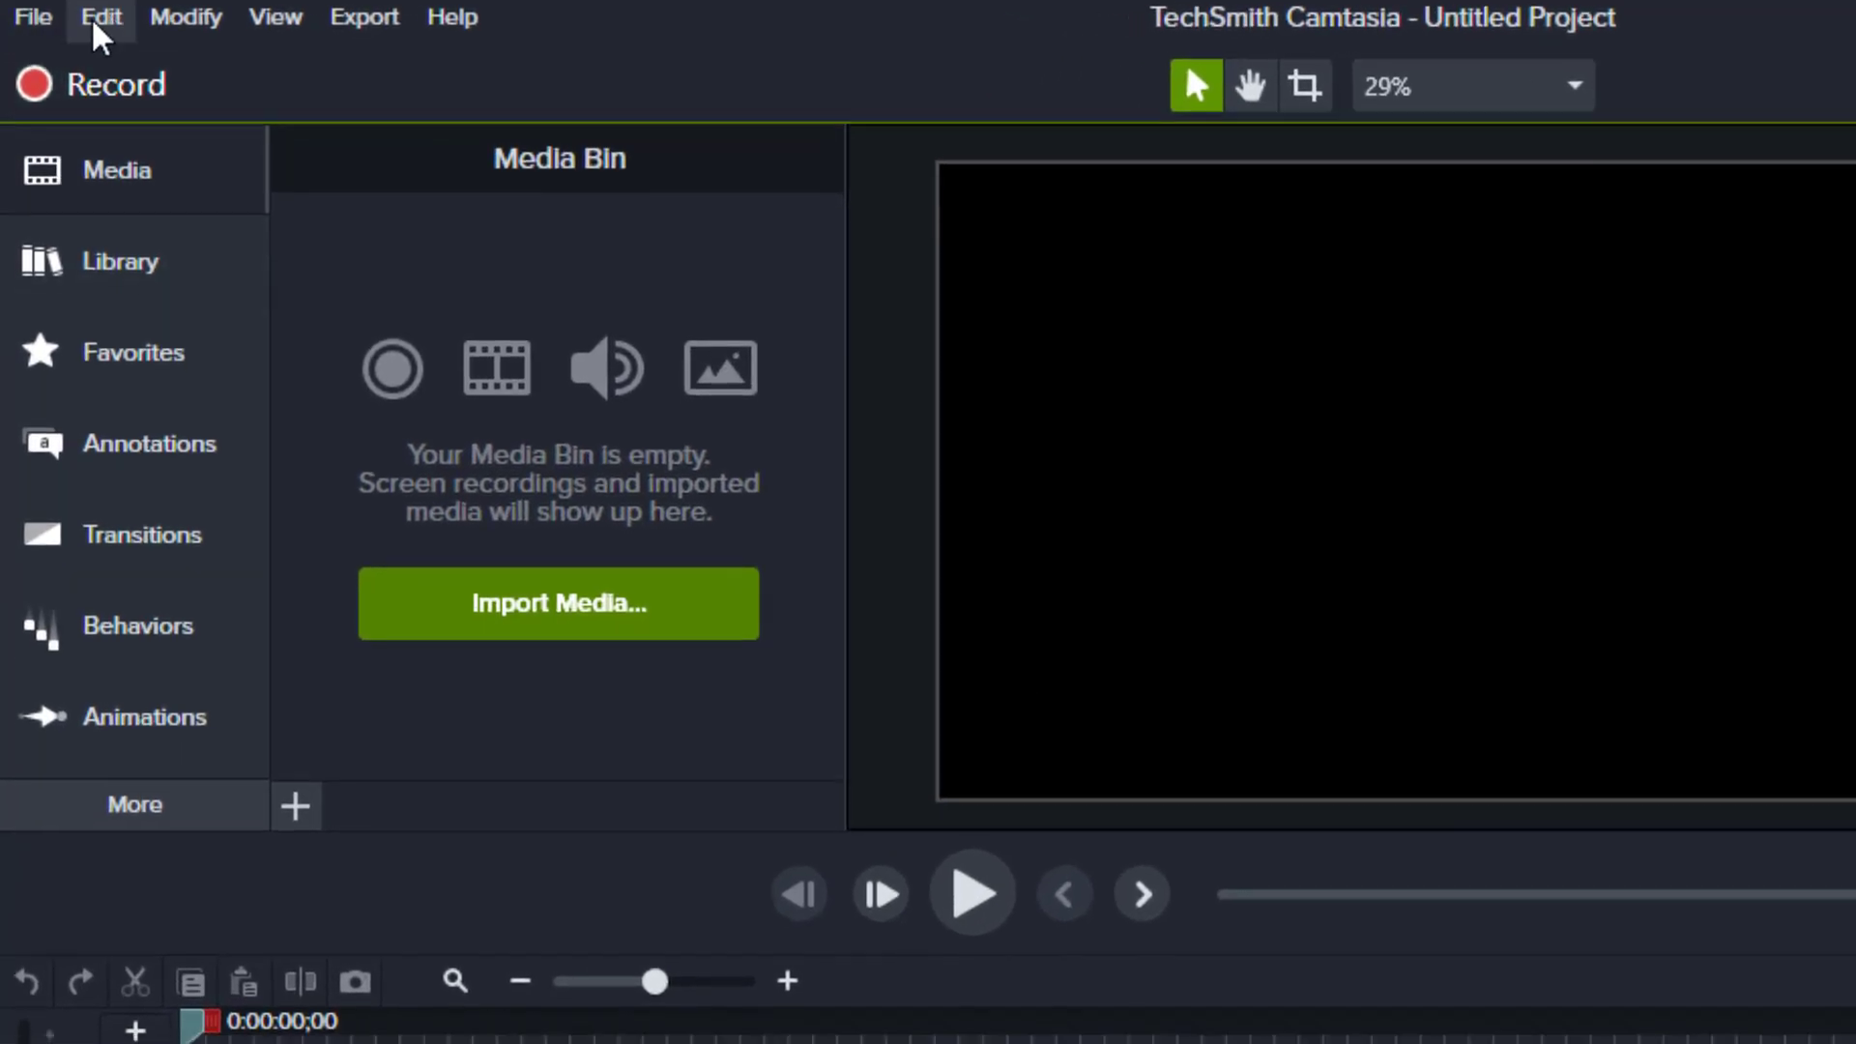
# Step: Open Preferences from Camtasia 2021's Edit menu
pyautogui.click(96, 17)
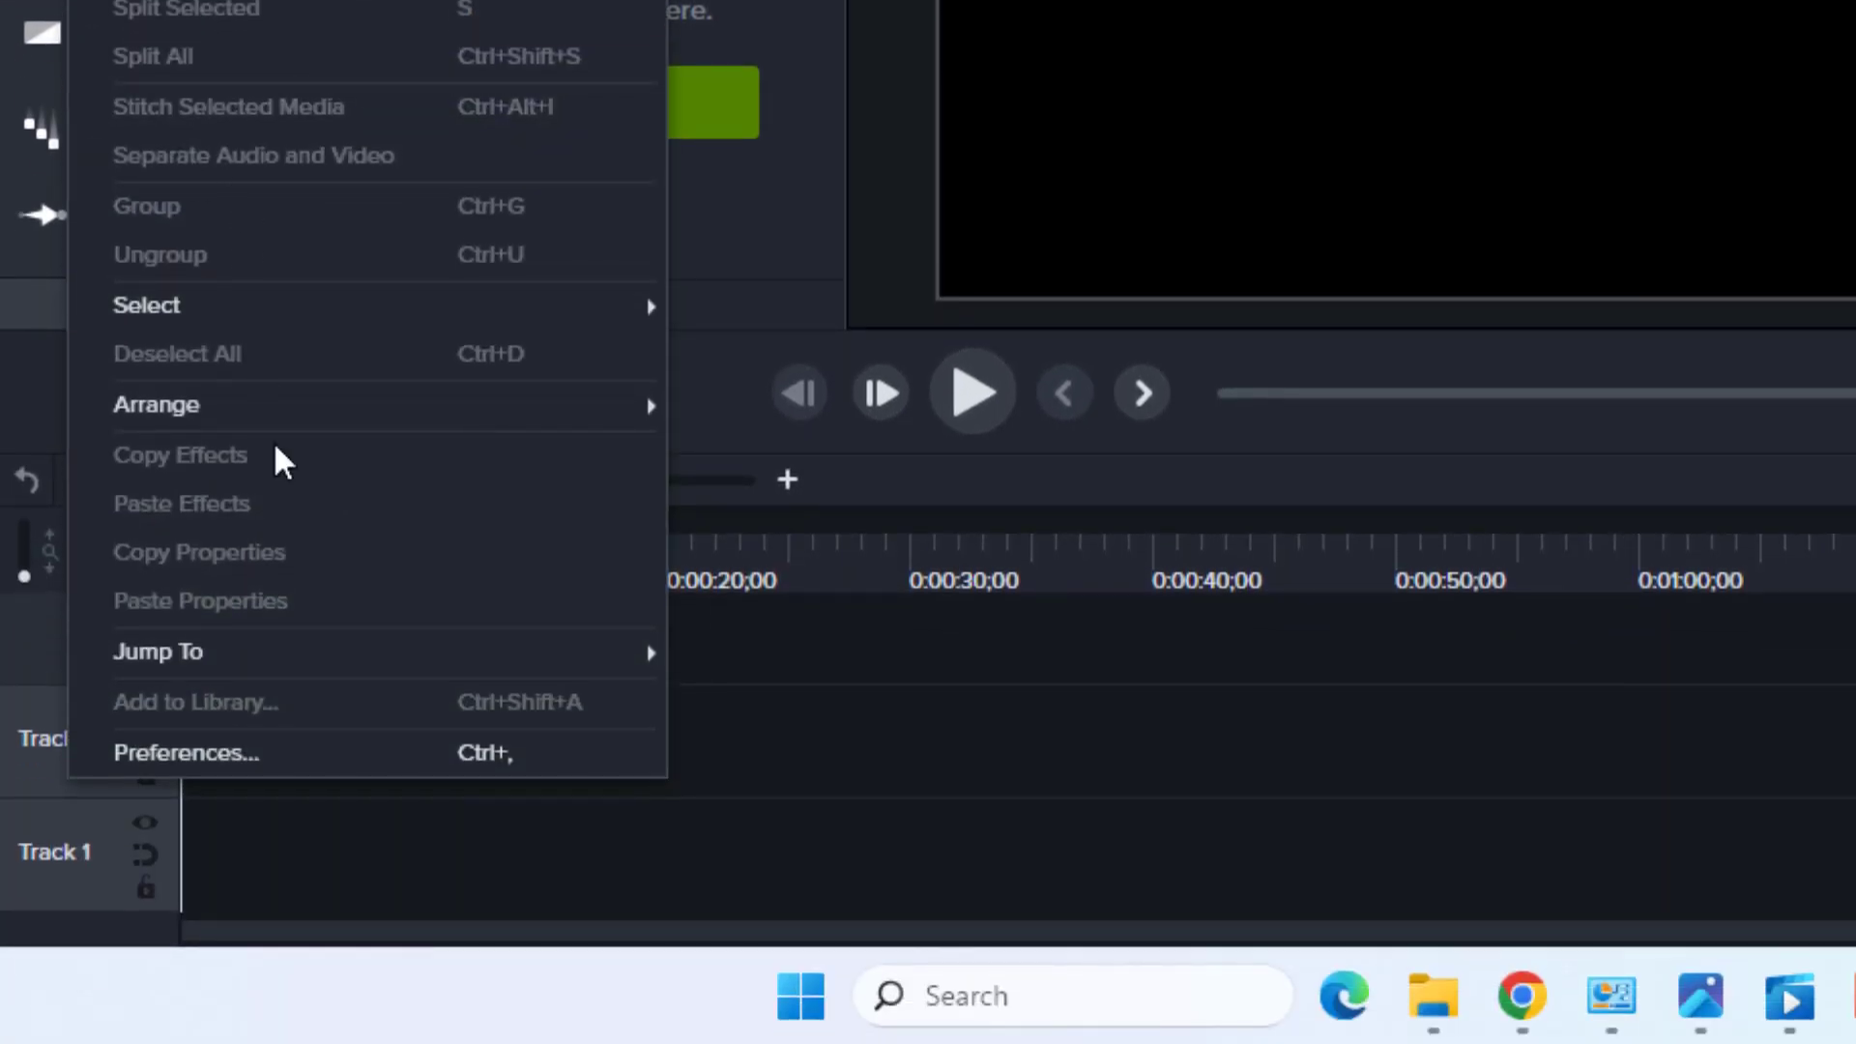
pyautogui.click(186, 753)
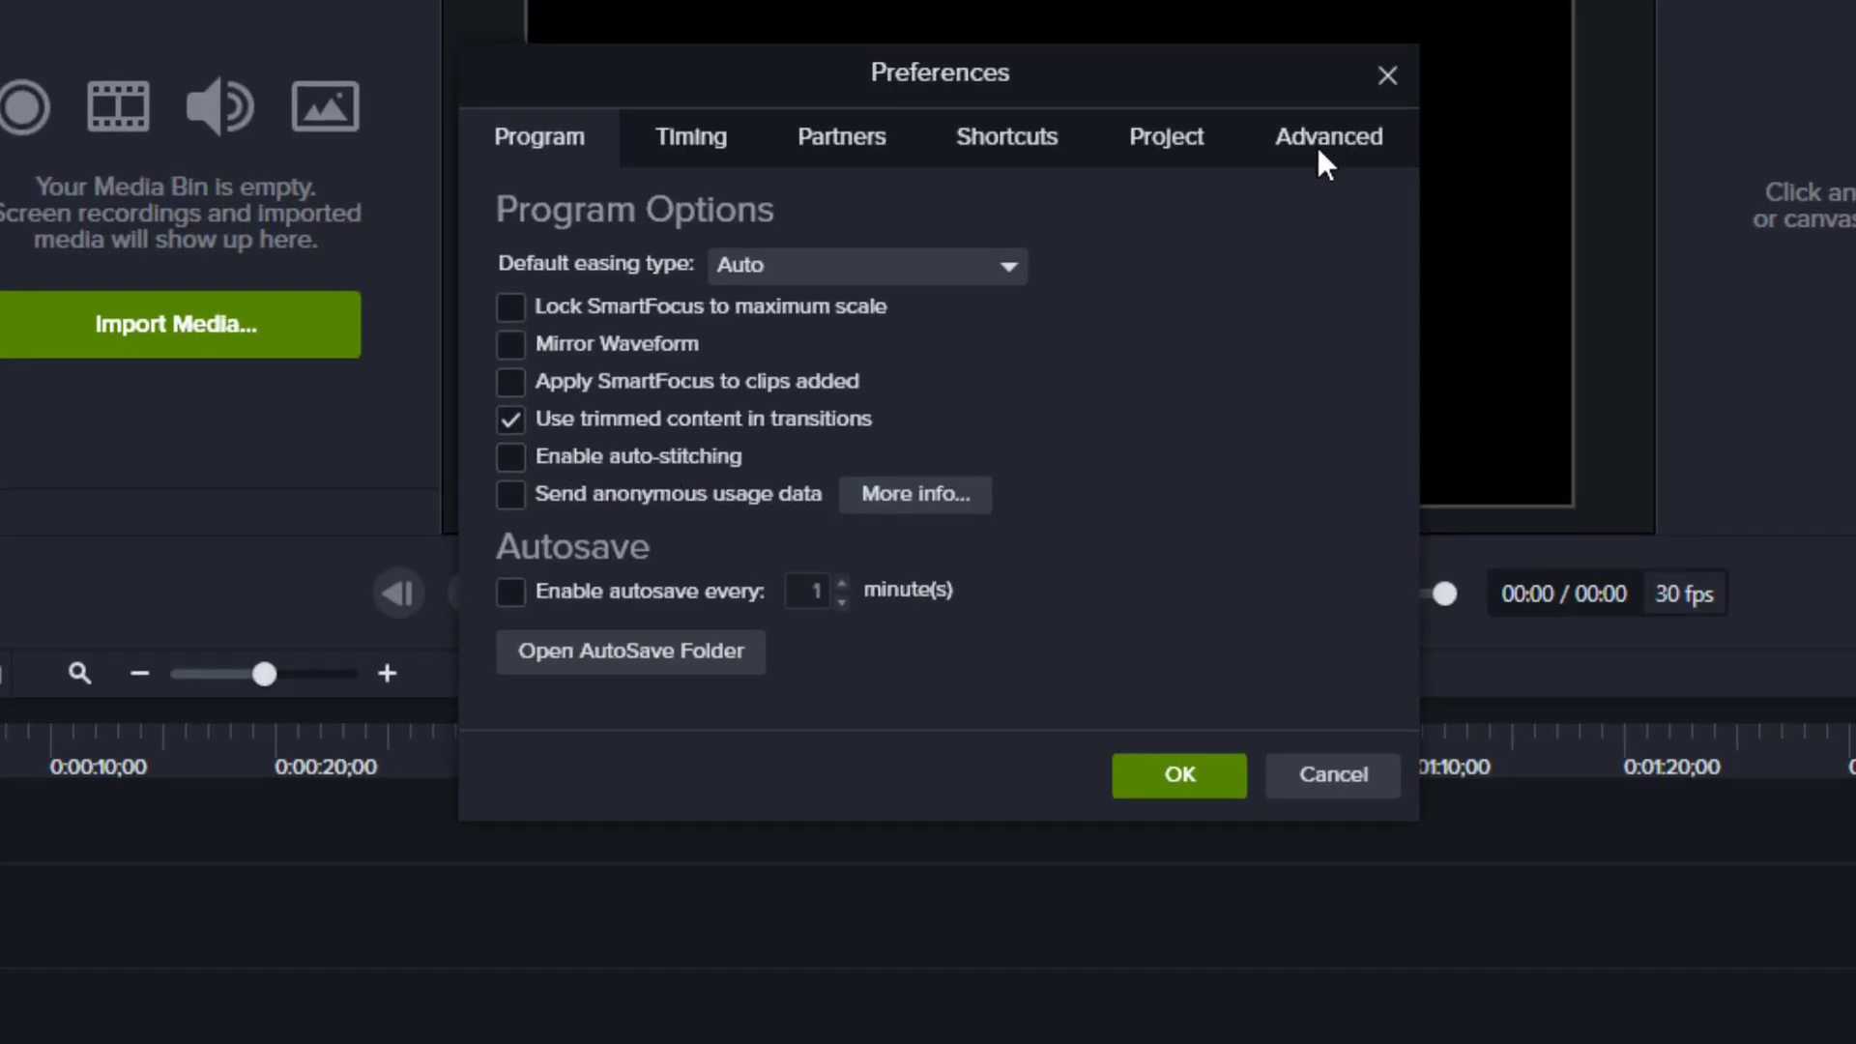
# Step: Set Advanced hardware acceleration to use the graphics card and save preferences
pyautogui.click(1329, 136)
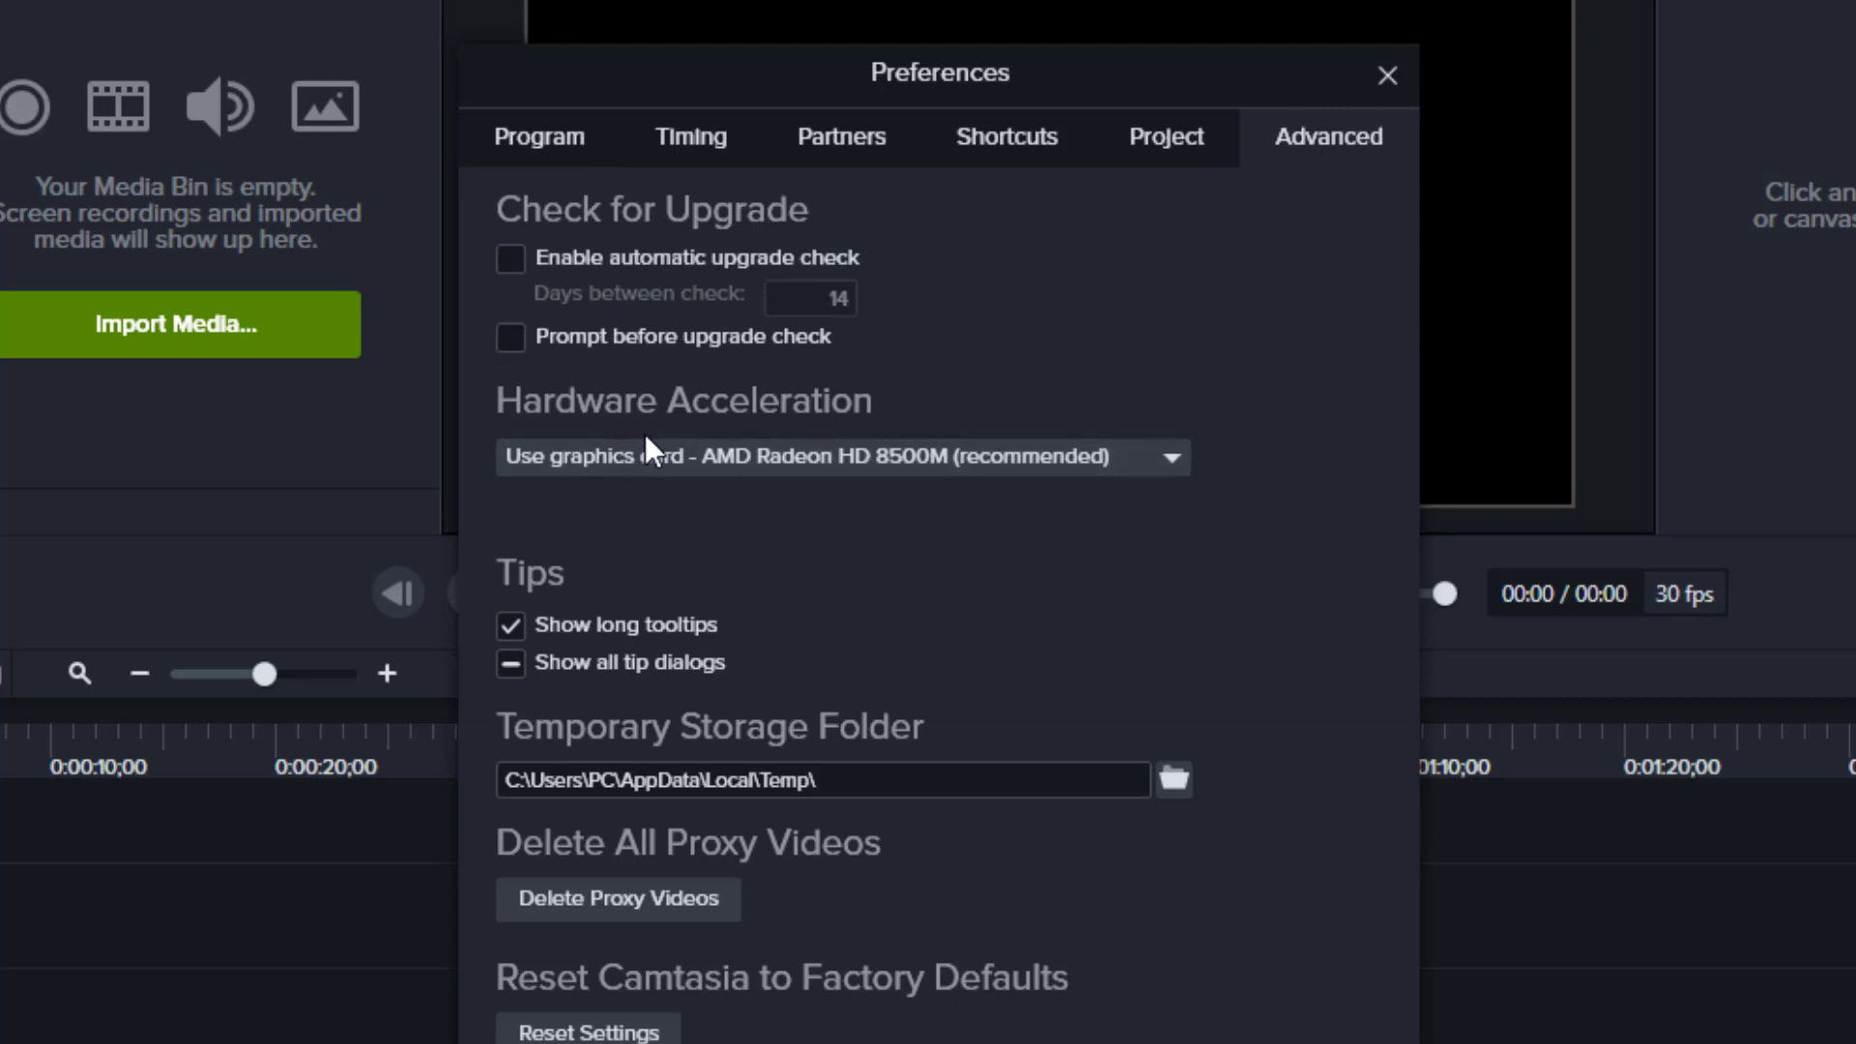
pyautogui.click(840, 458)
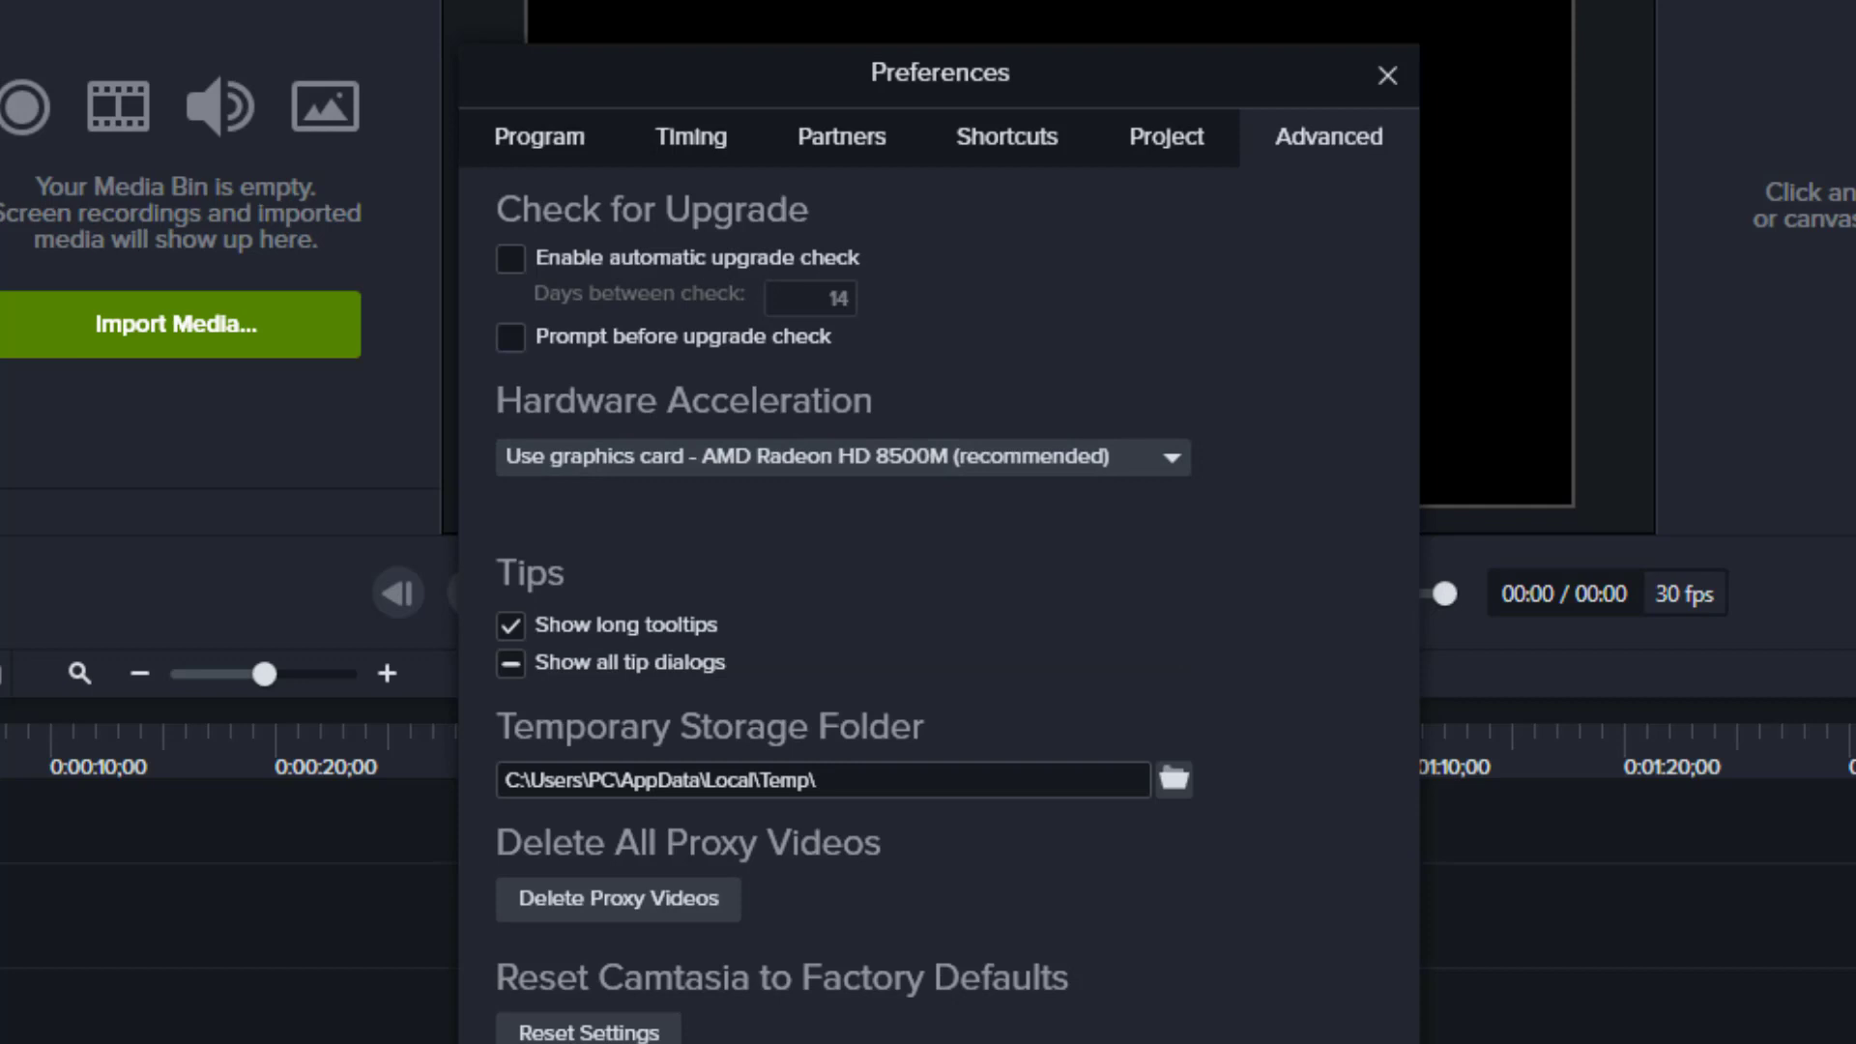
pyautogui.click(1386, 75)
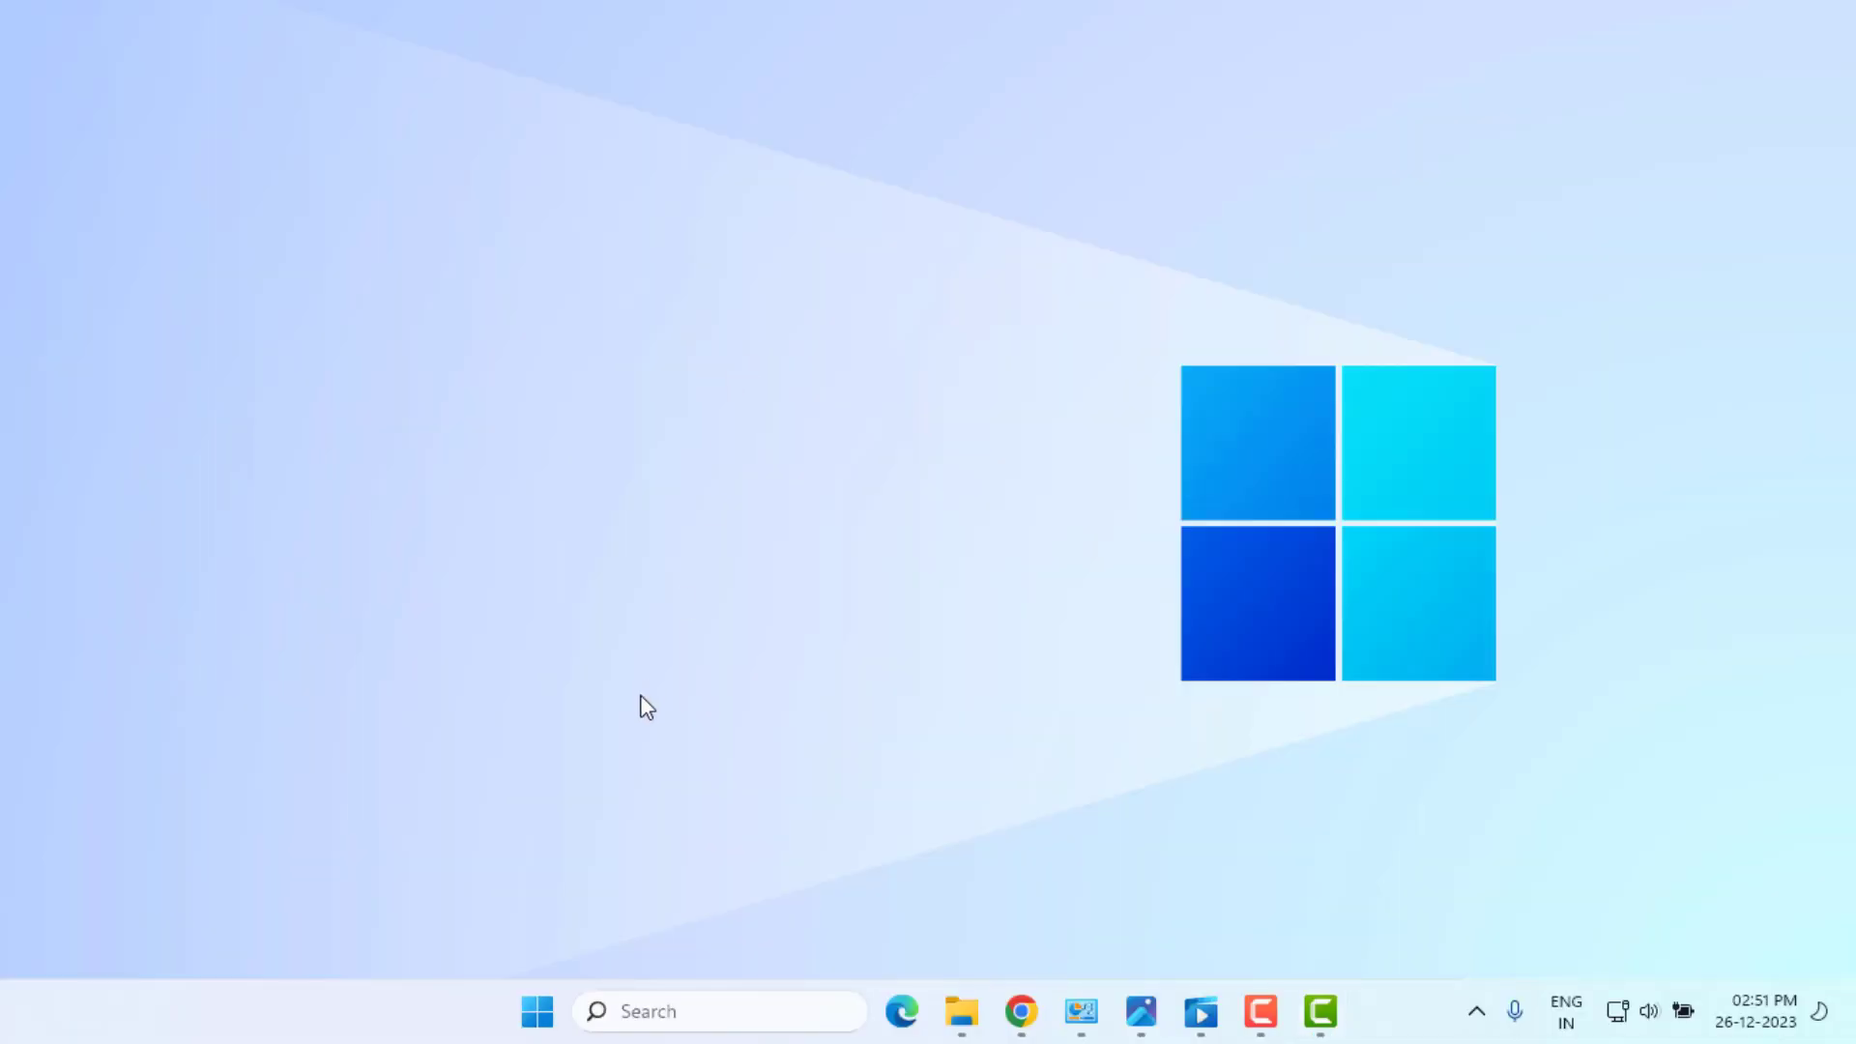
# Step: Open Control Panel from Start search and go to Uninstall a program
pyautogui.write('c')
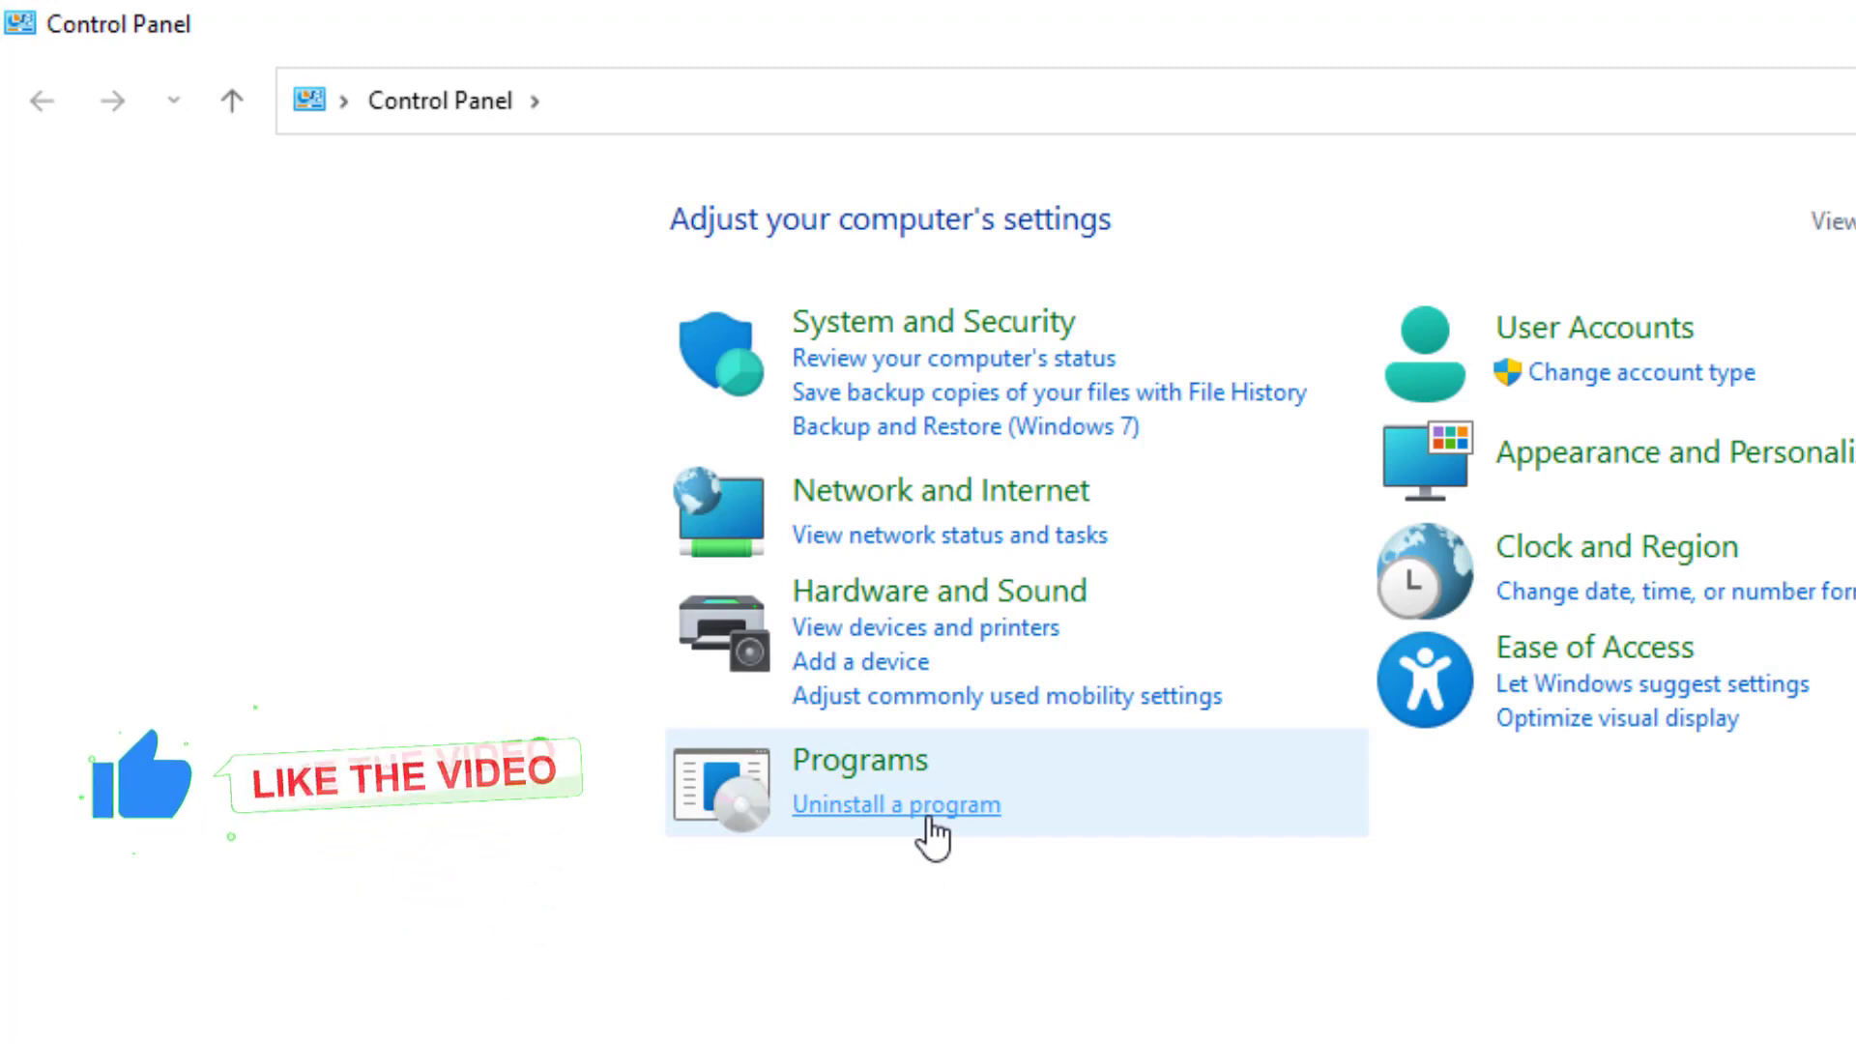
pyautogui.click(891, 805)
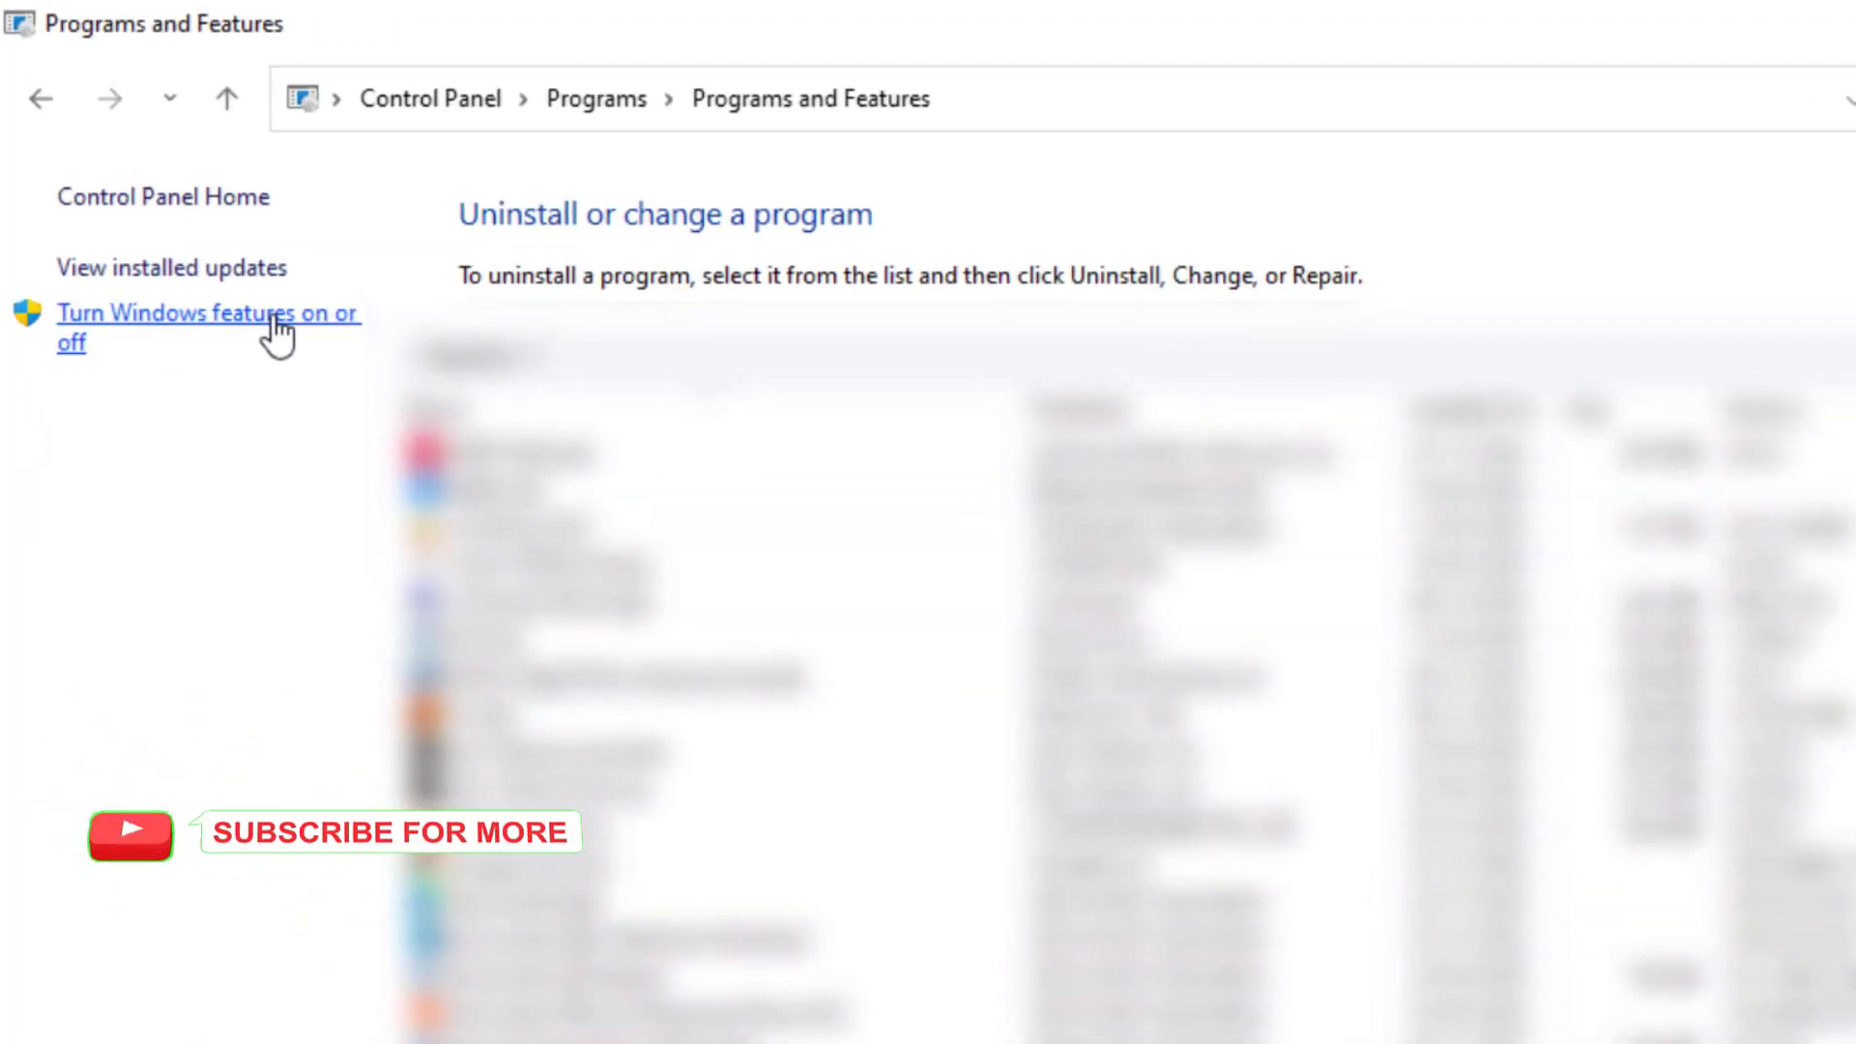
# Step: Enable .NET Framework 3.5 and 4.8 Advanced Services in Windows Features
pyautogui.click(247, 314)
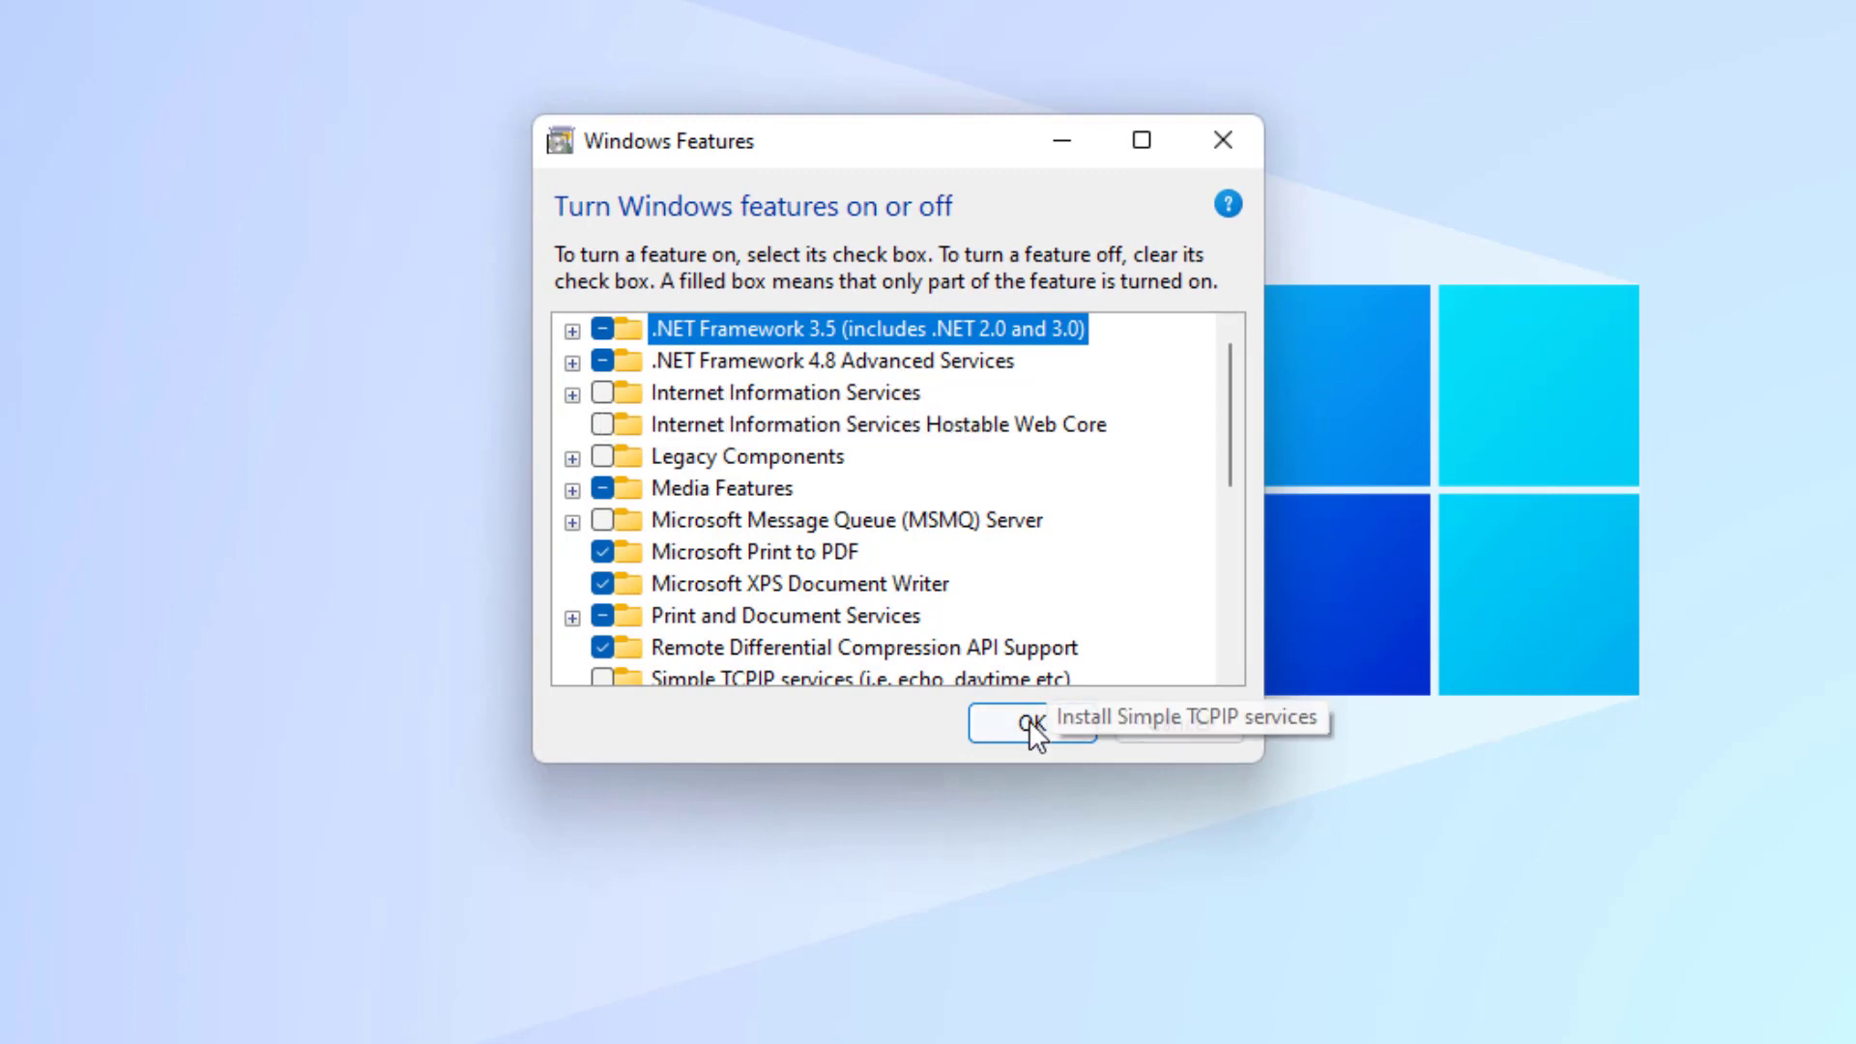
pyautogui.click(1027, 724)
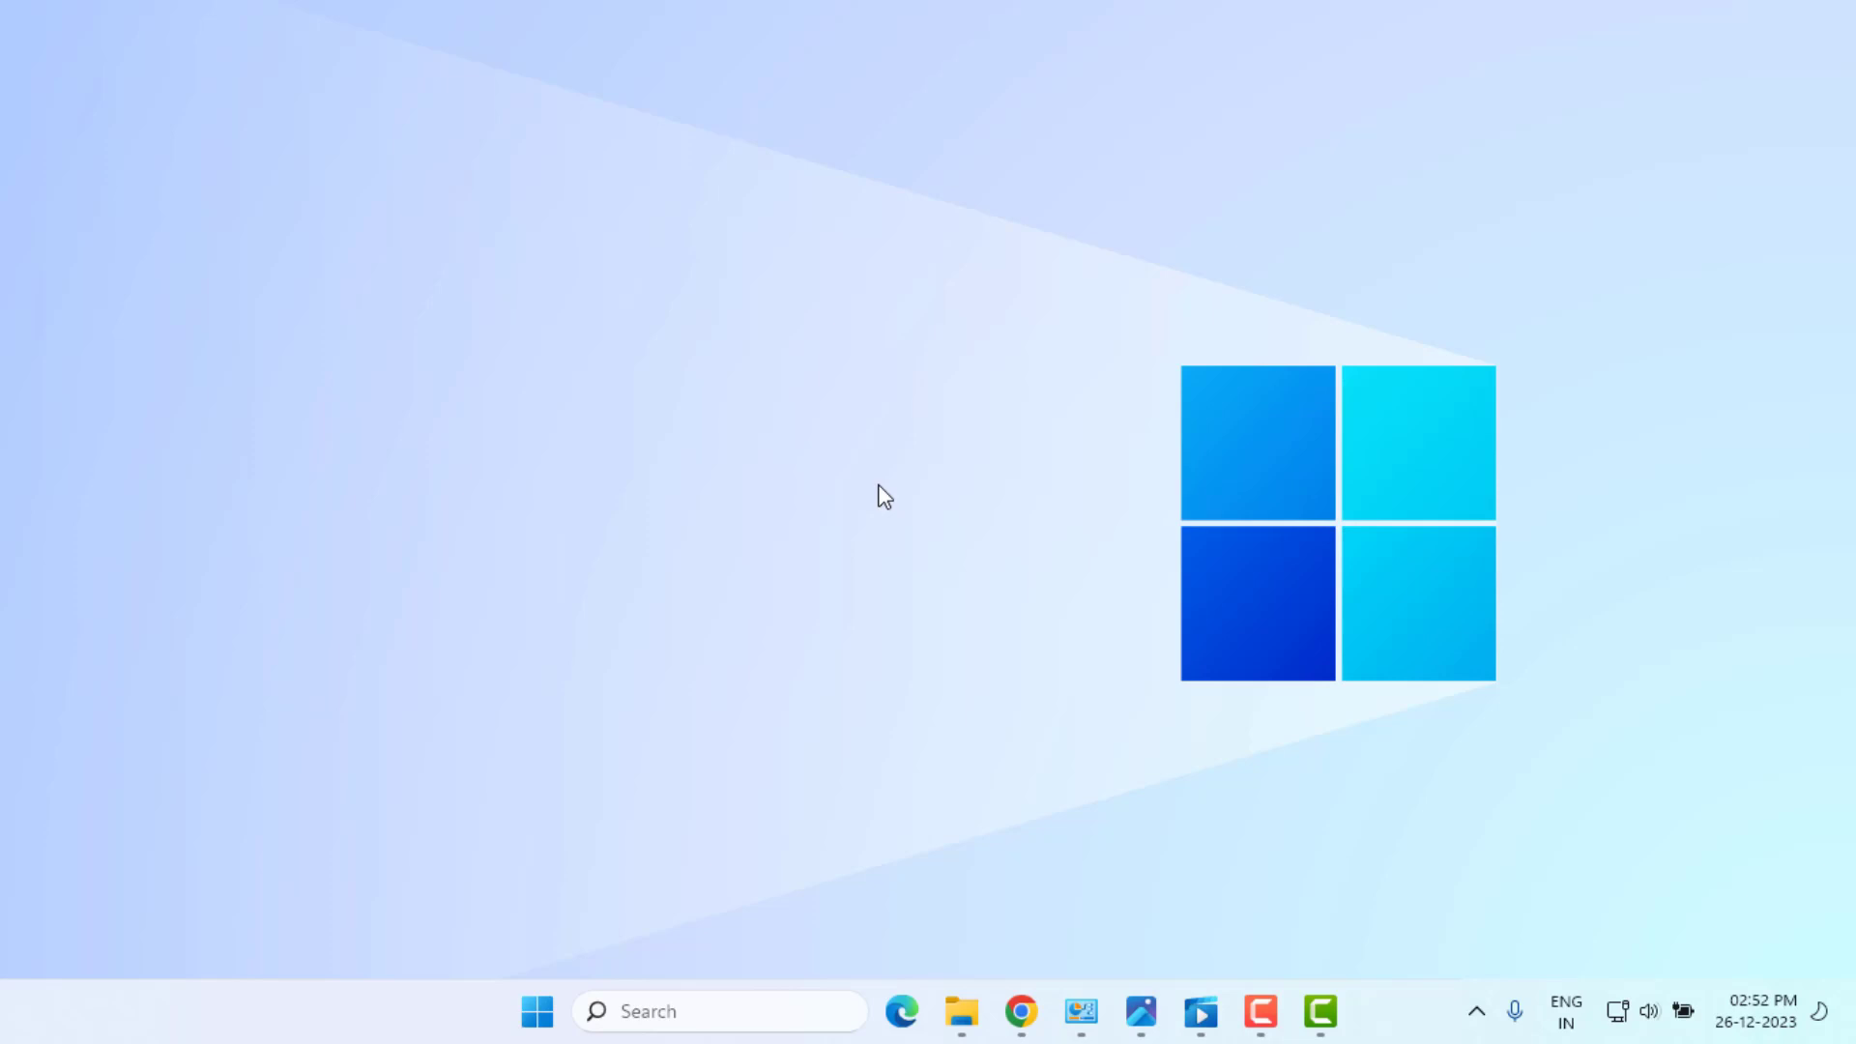